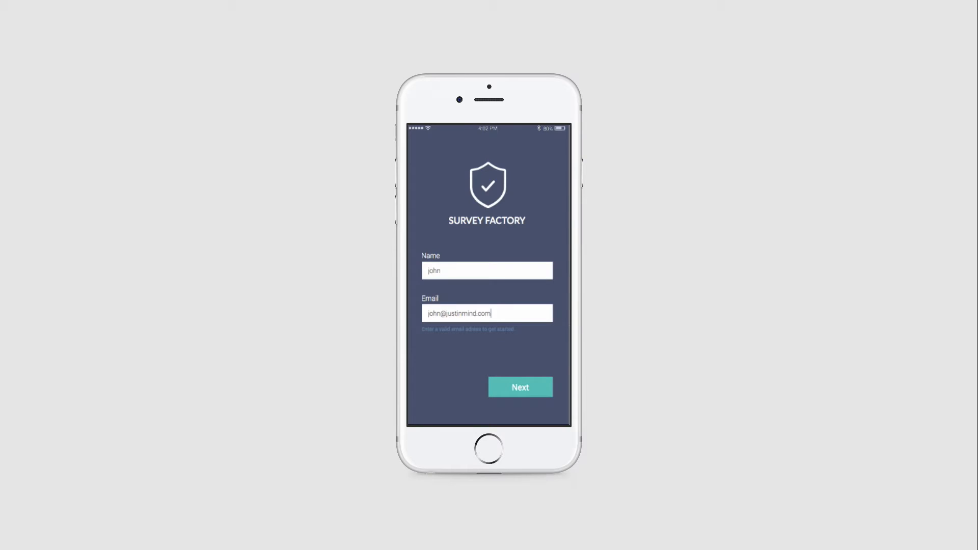
- Advance the simulated survey from the Name/Email step to the Country/City/Gender step
left_click(520, 387)
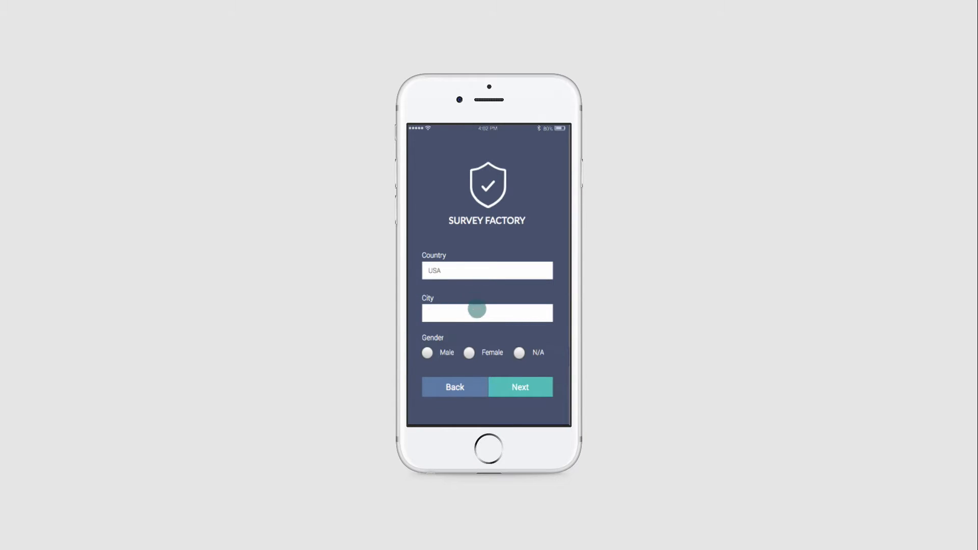
left_click(520, 387)
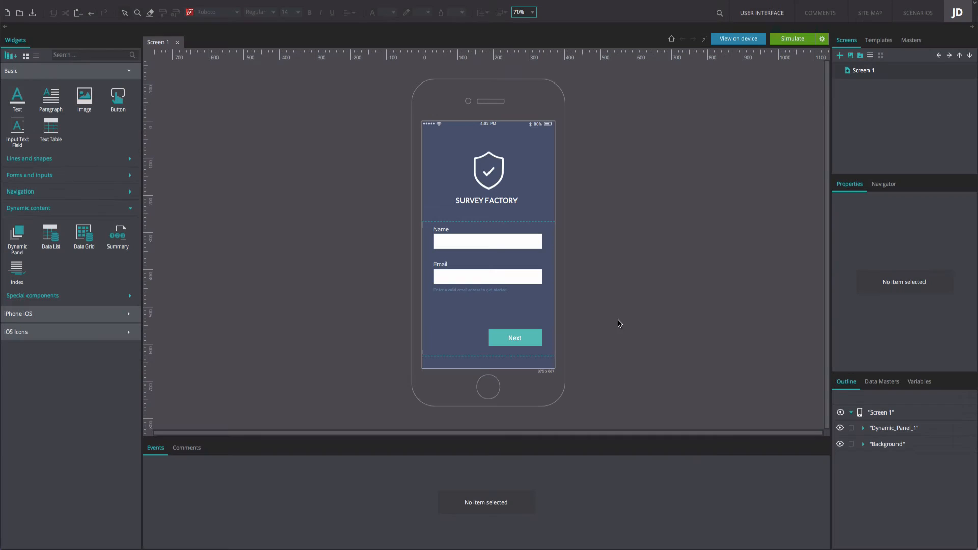
- Select Dynamic_Panel_1, browse its panels through Panel_4, and return to Panel_1
left_click(488, 287)
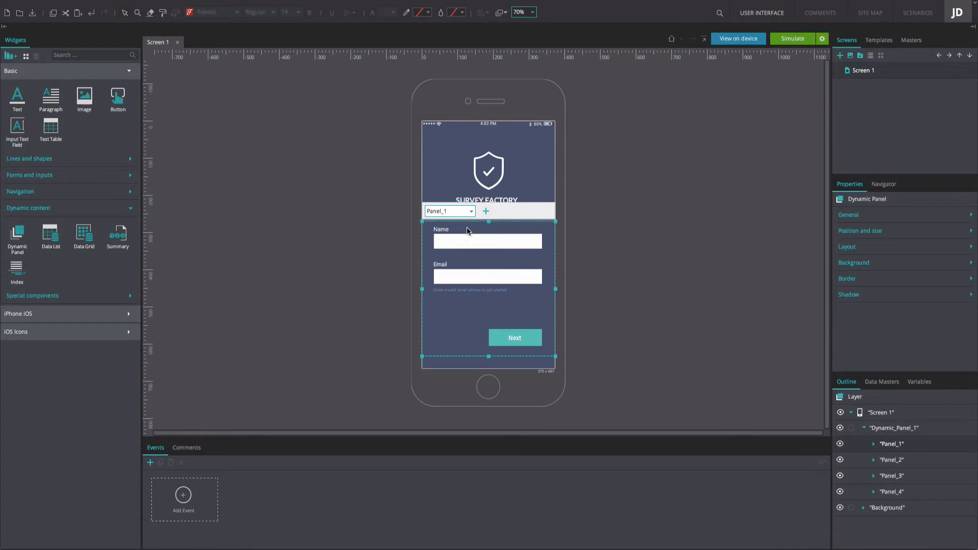
left_click(449, 211)
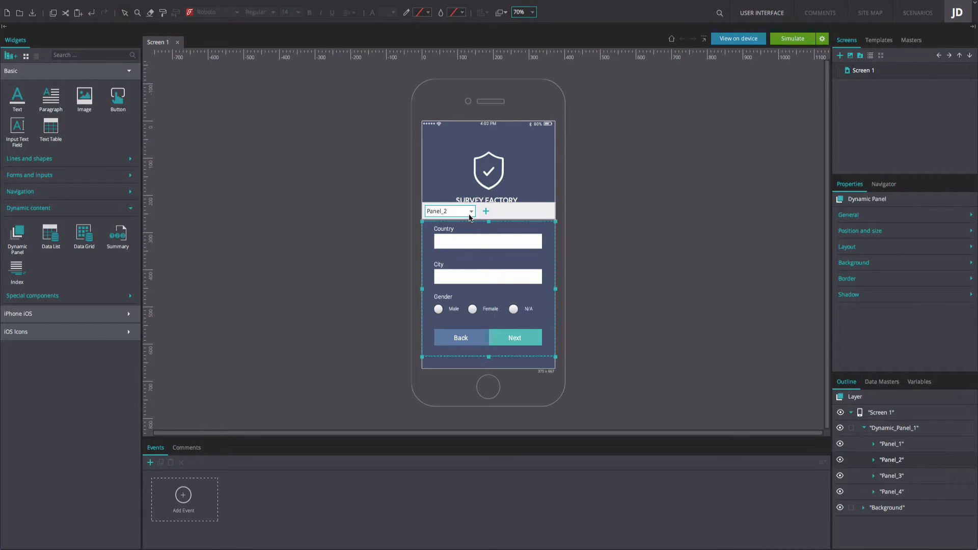
left_click(468, 211)
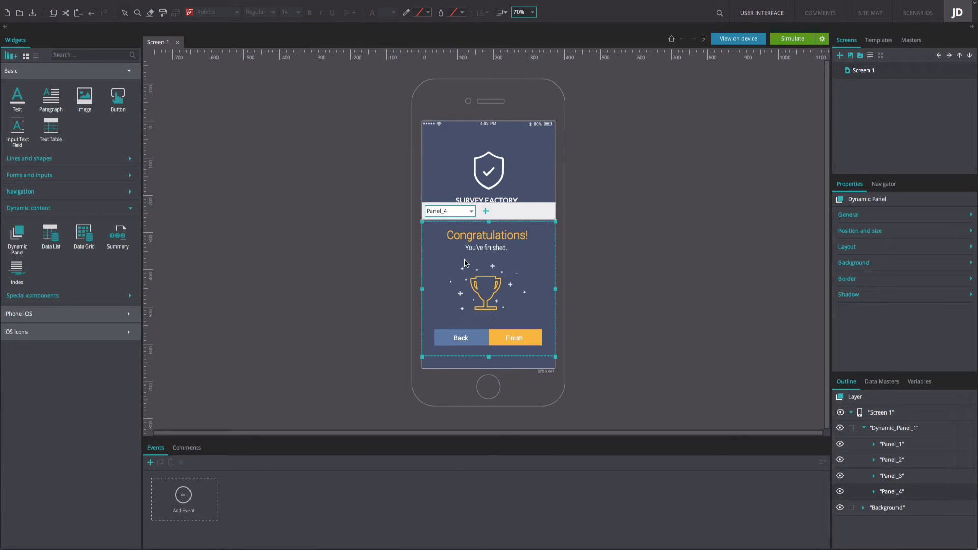
mouse_move(463, 218)
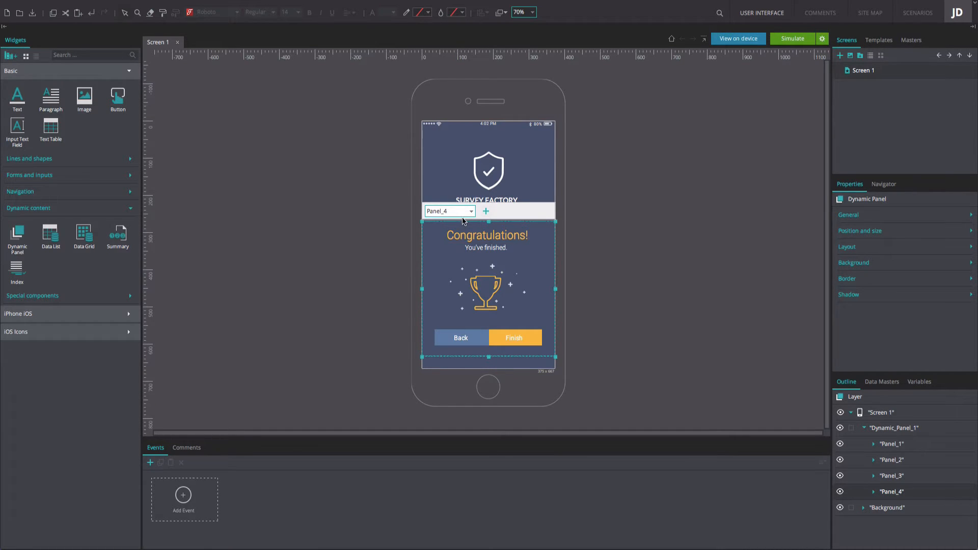
left_click(449, 211)
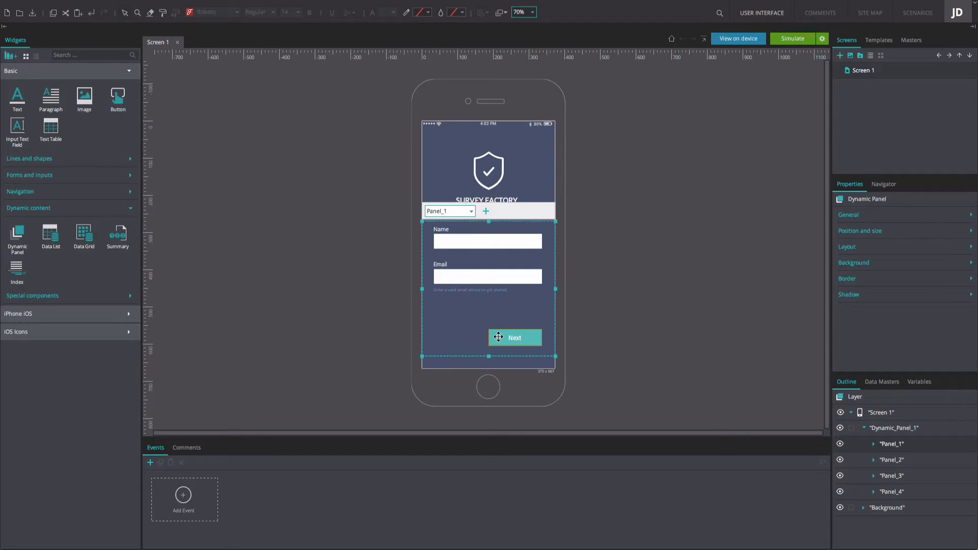
- Give Panel_1's Next button an On Tap Set Active Panel event to Panel_2 with Slide left
left_click(515, 337)
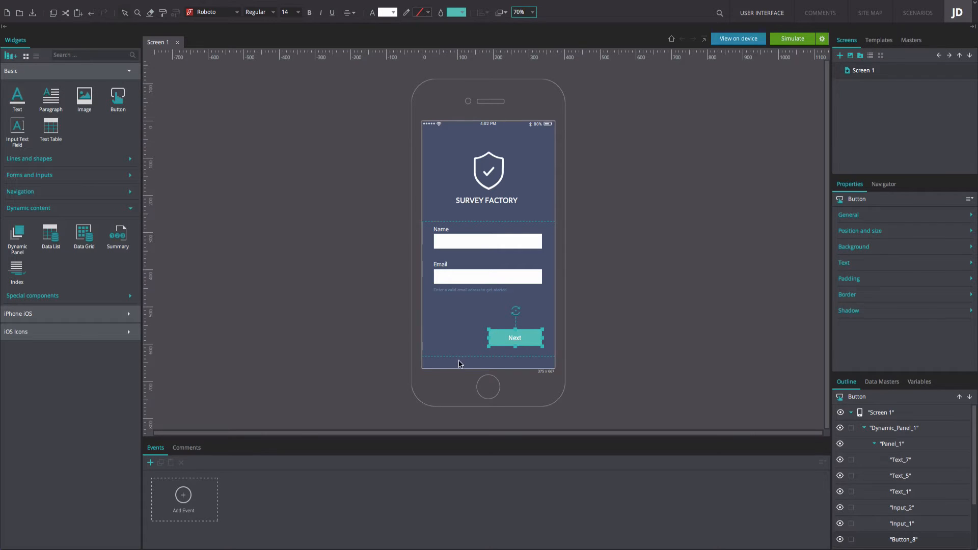
left_click(182, 499)
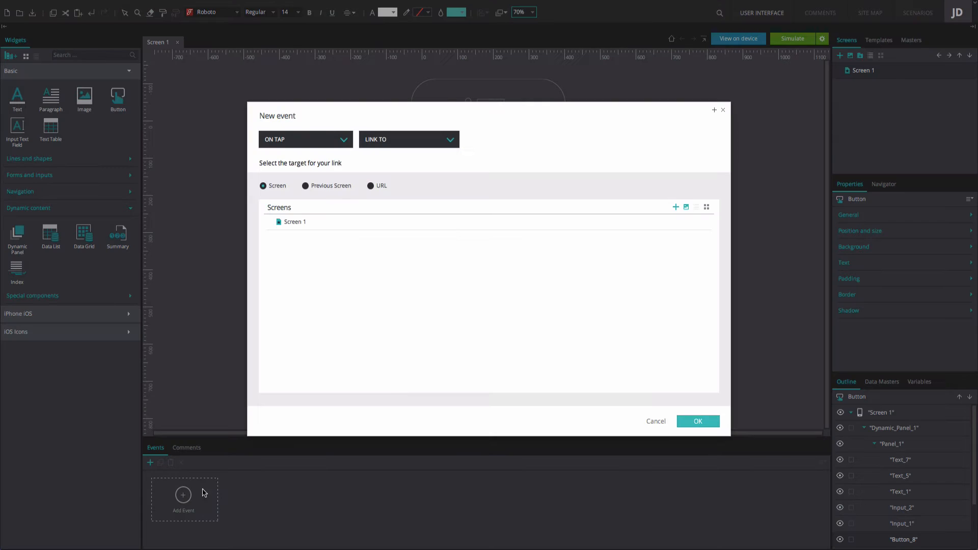
left_click(408, 140)
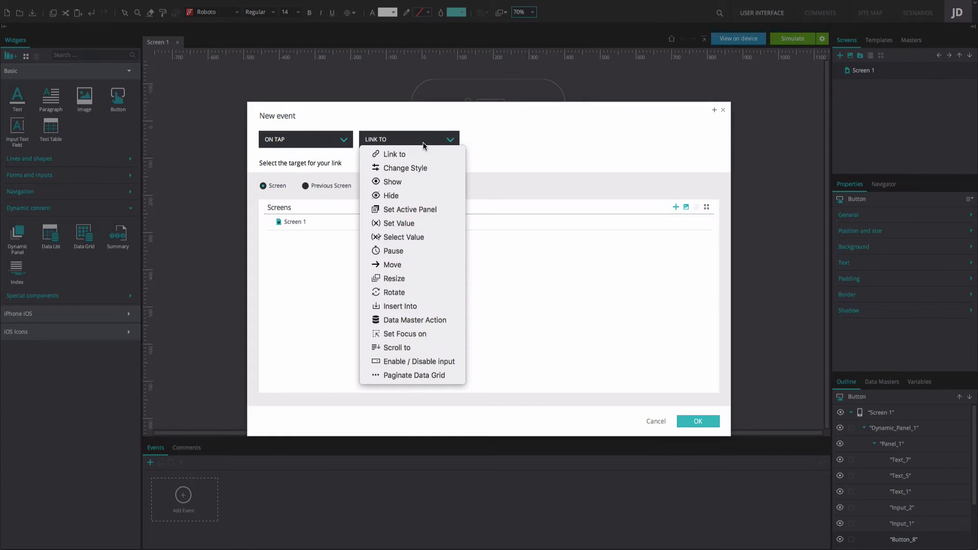
left_click(410, 209)
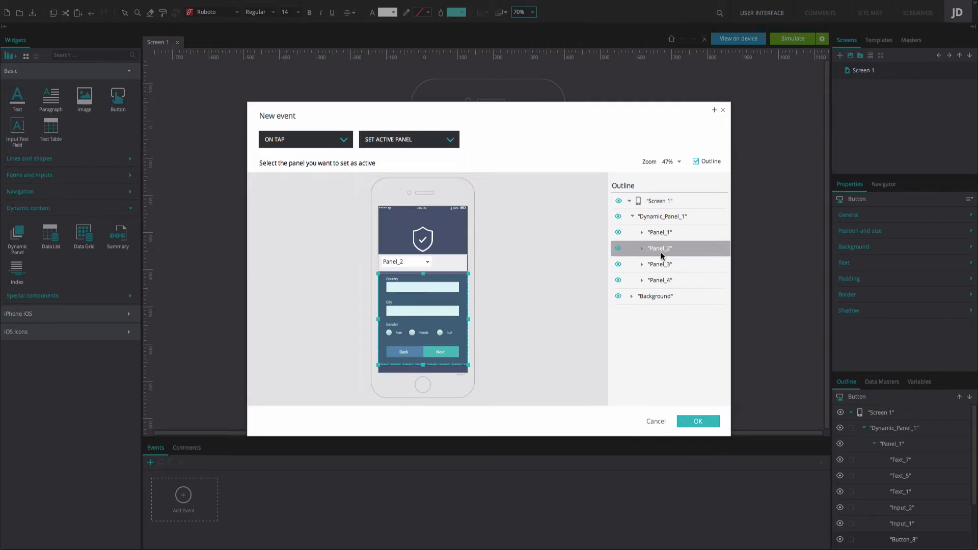
left_click(347, 399)
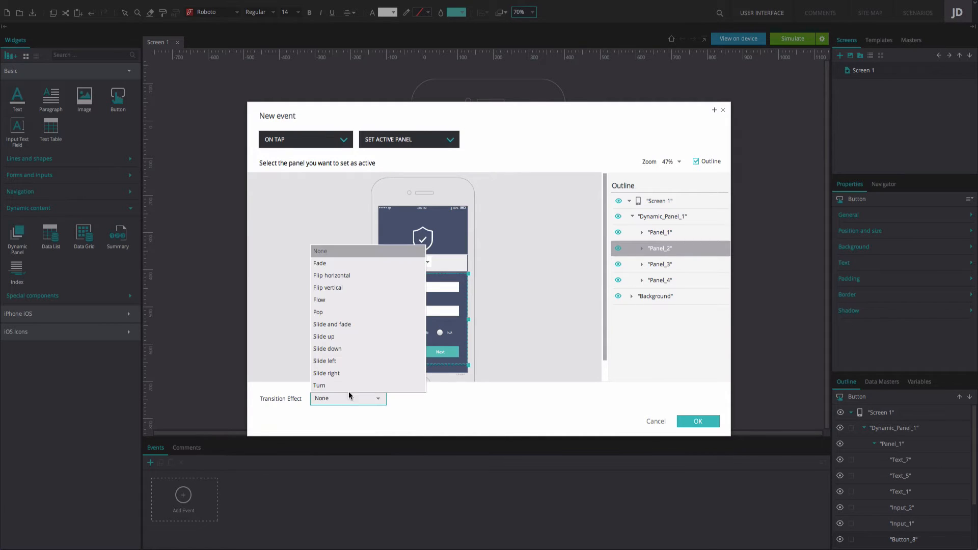
left_click(325, 361)
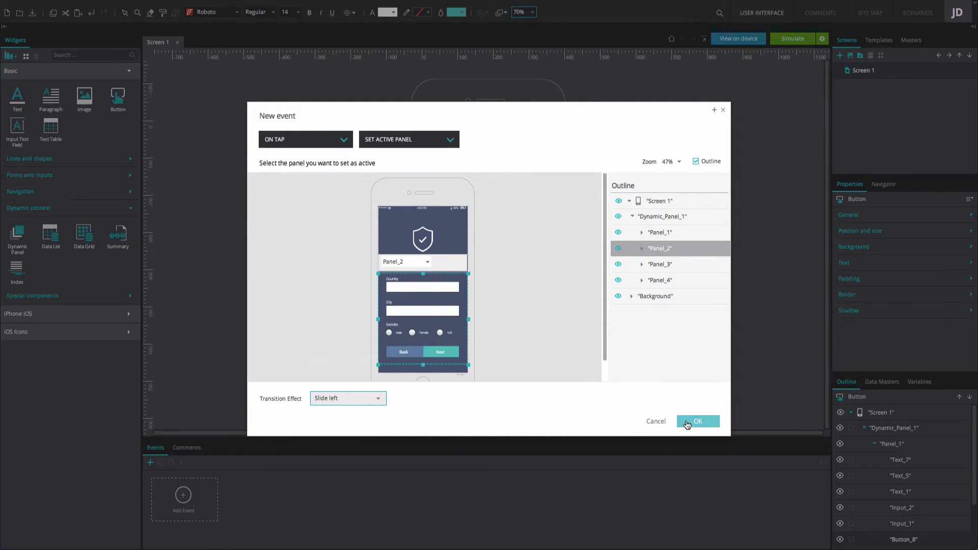
left_click(698, 421)
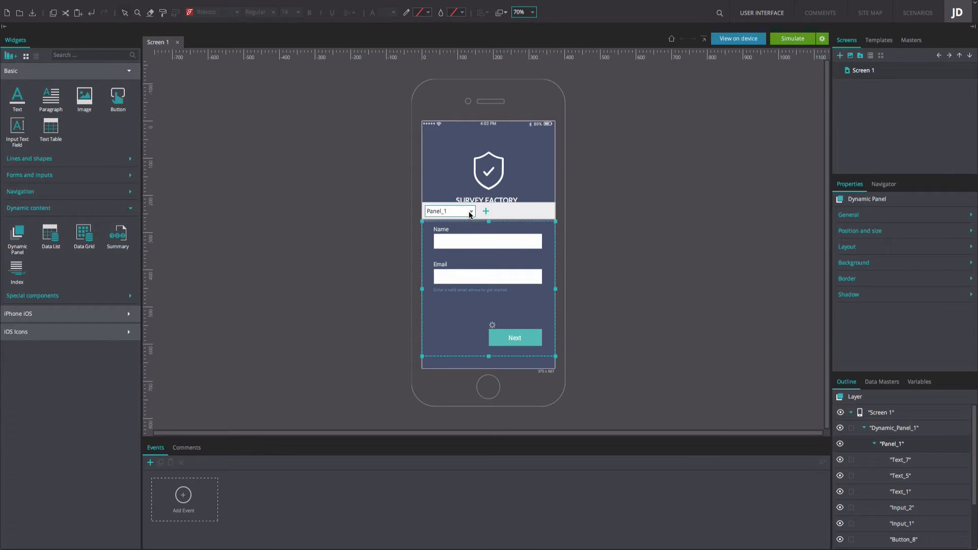
- Give Panel_2's Back button an On Tap Set Active Panel event to Panel_1 with Slide right
left_click(449, 211)
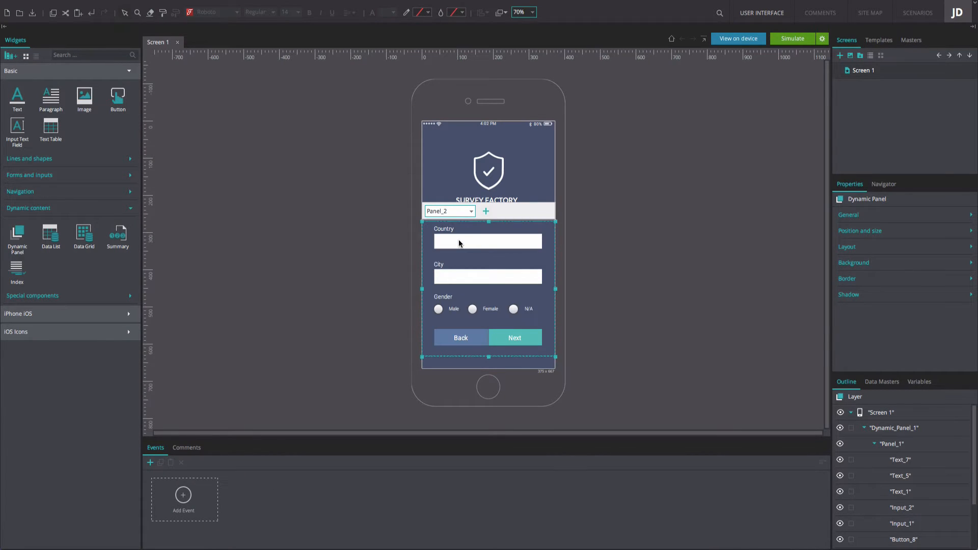
left_click(460, 337)
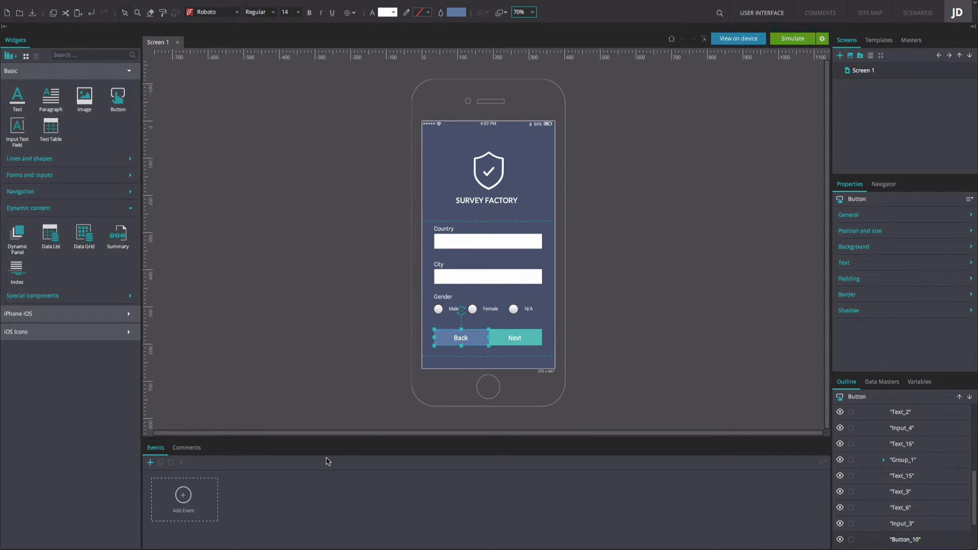
left_click(183, 500)
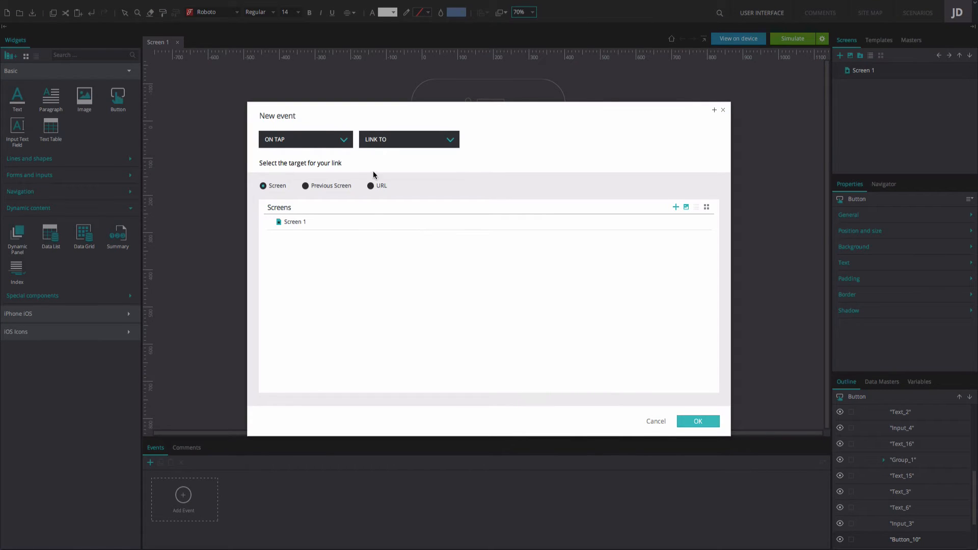
left_click(409, 140)
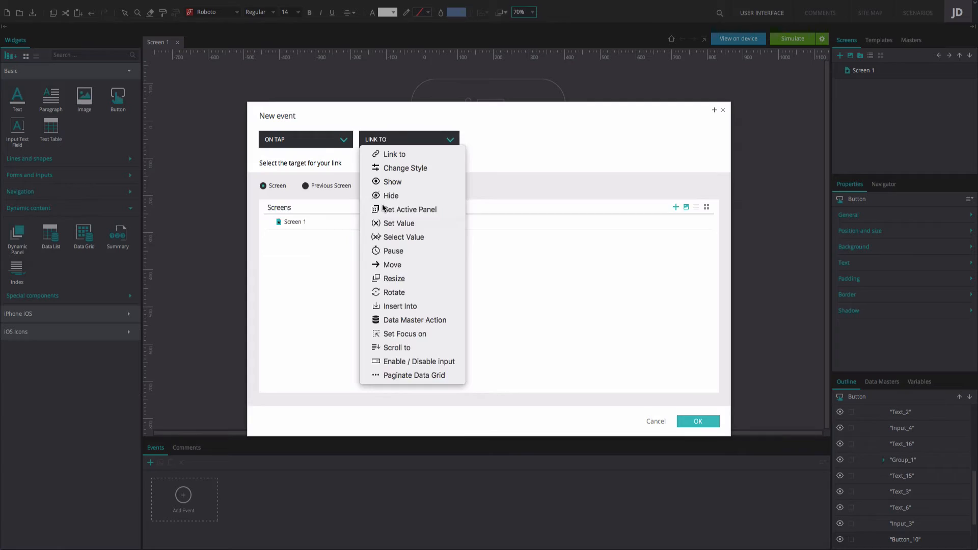
left_click(410, 209)
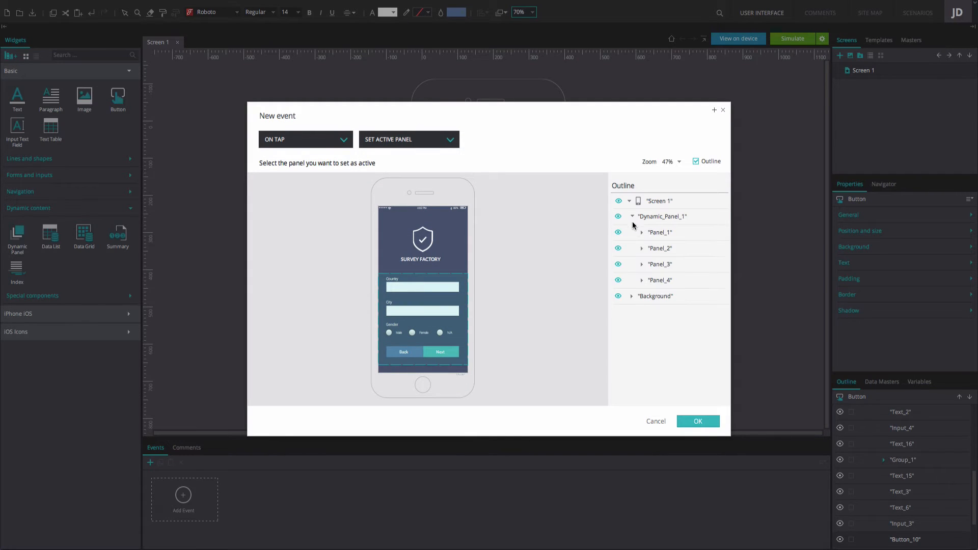
left_click(659, 233)
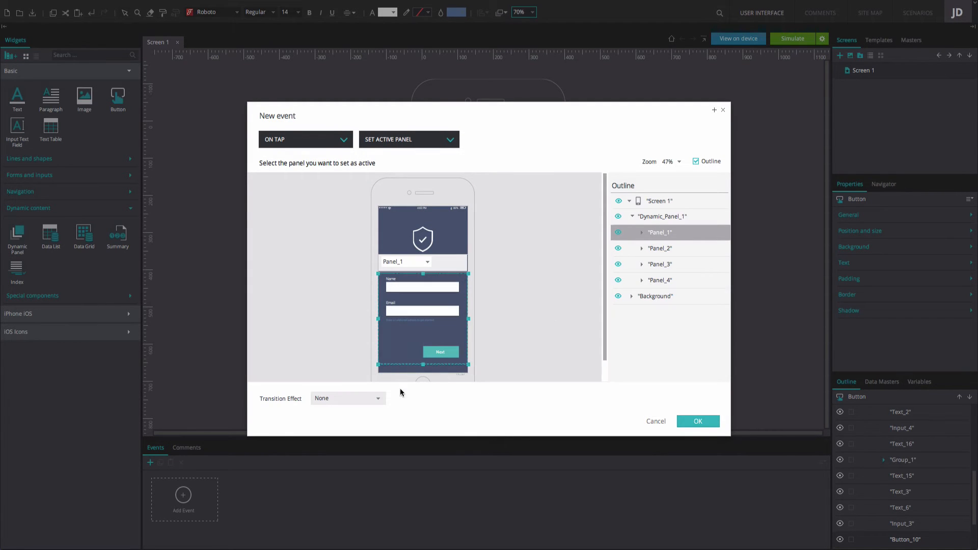
left_click(347, 399)
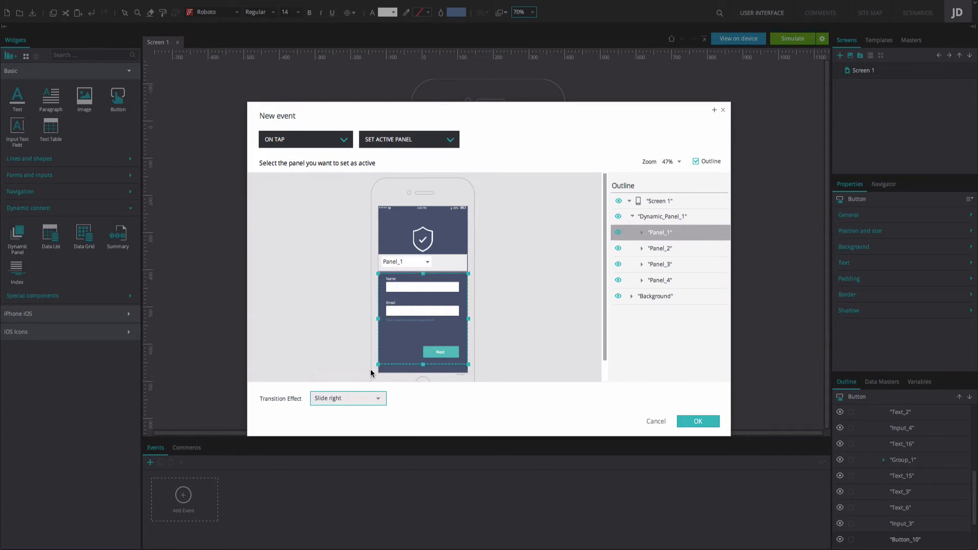
left_click(697, 421)
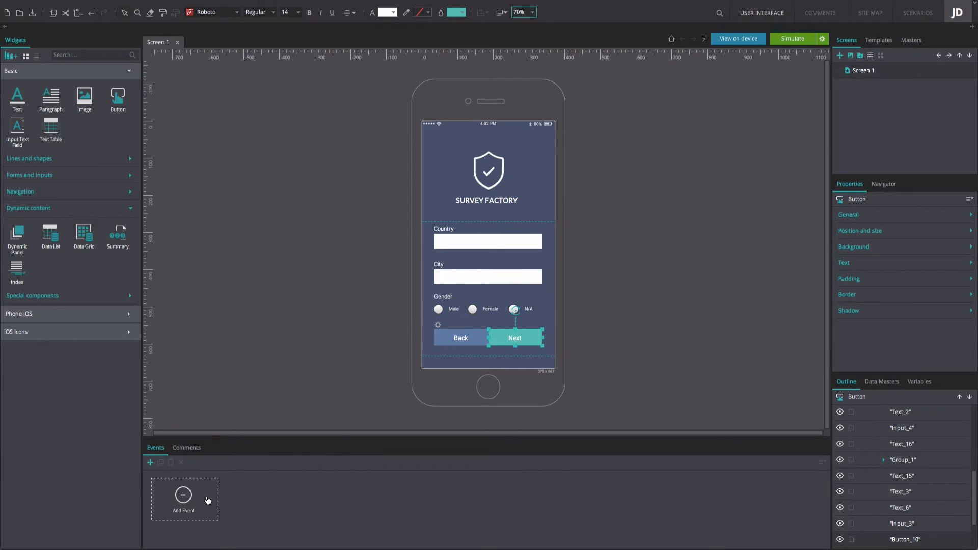
- Give Panel_2's Next button an On Tap Set Active Panel event to Panel_3 with Slide left
left_click(183, 499)
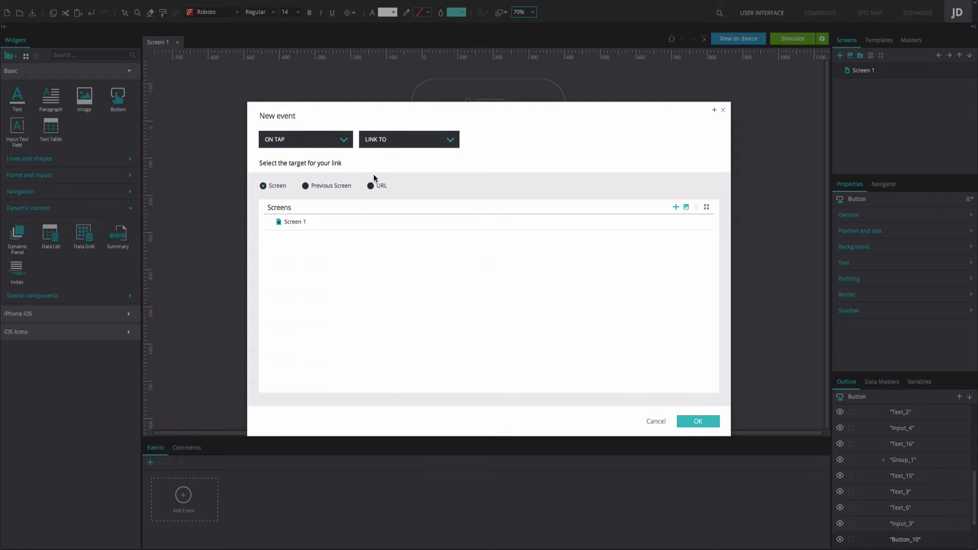
left_click(408, 139)
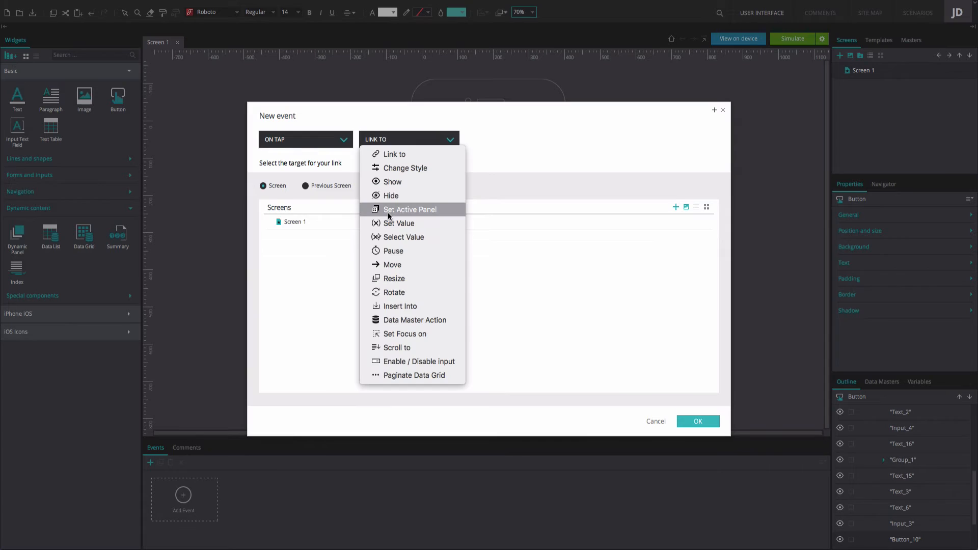
left_click(410, 209)
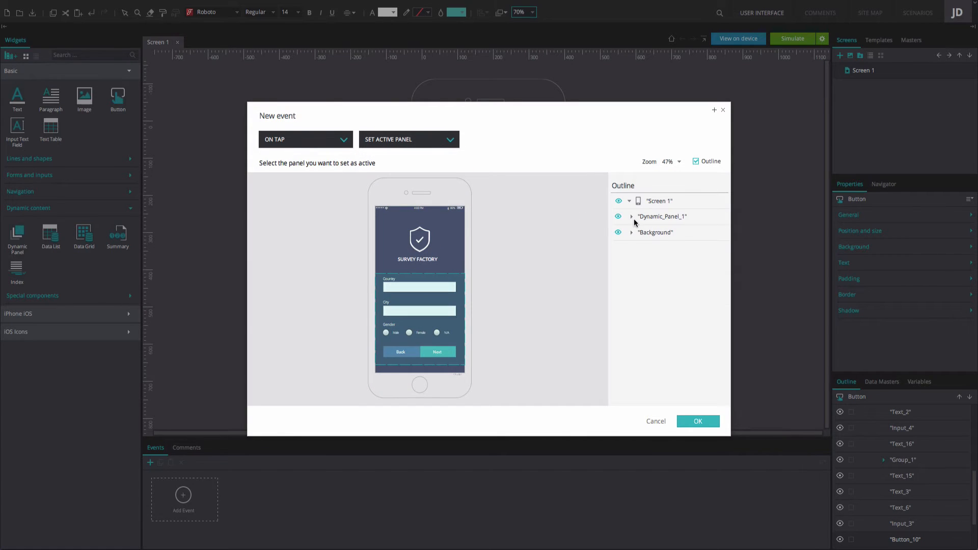
left_click(632, 217)
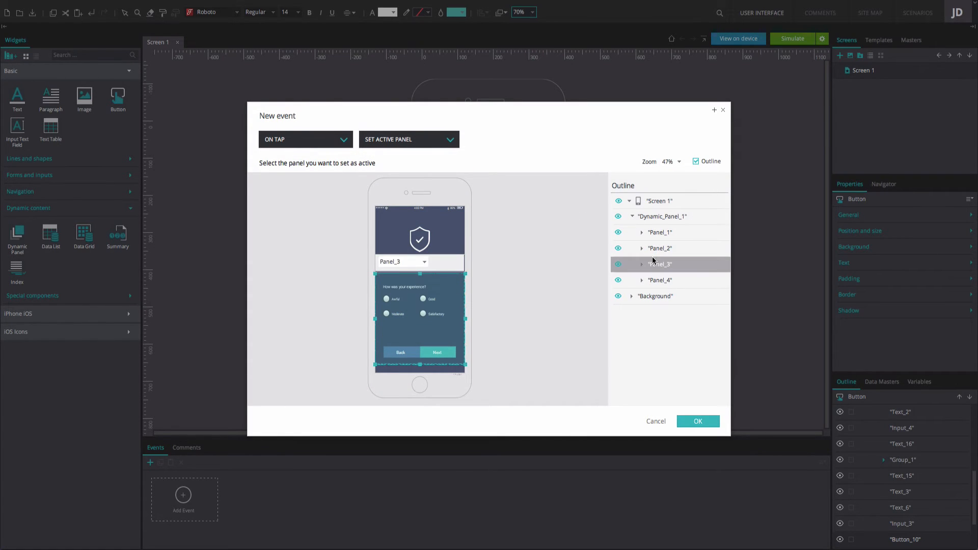
left_click(660, 263)
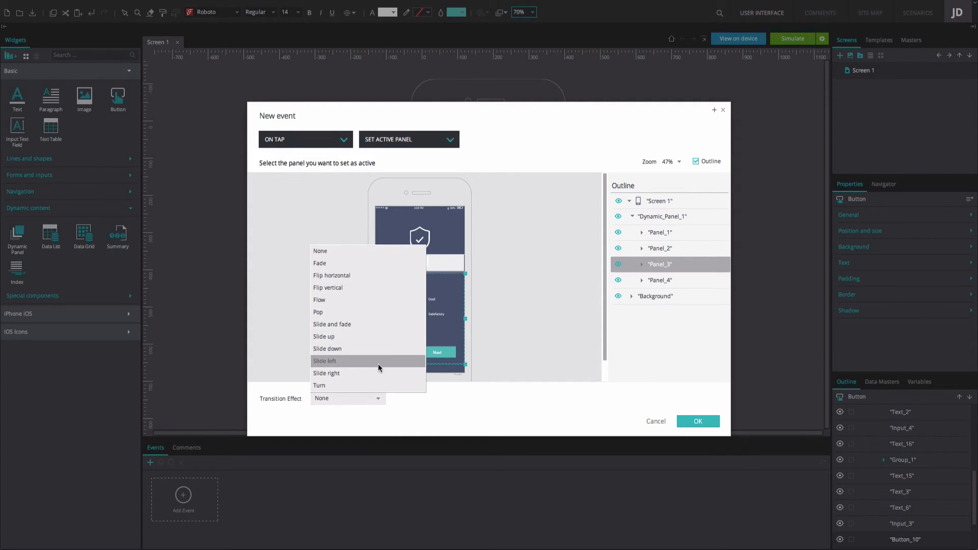
left_click(324, 361)
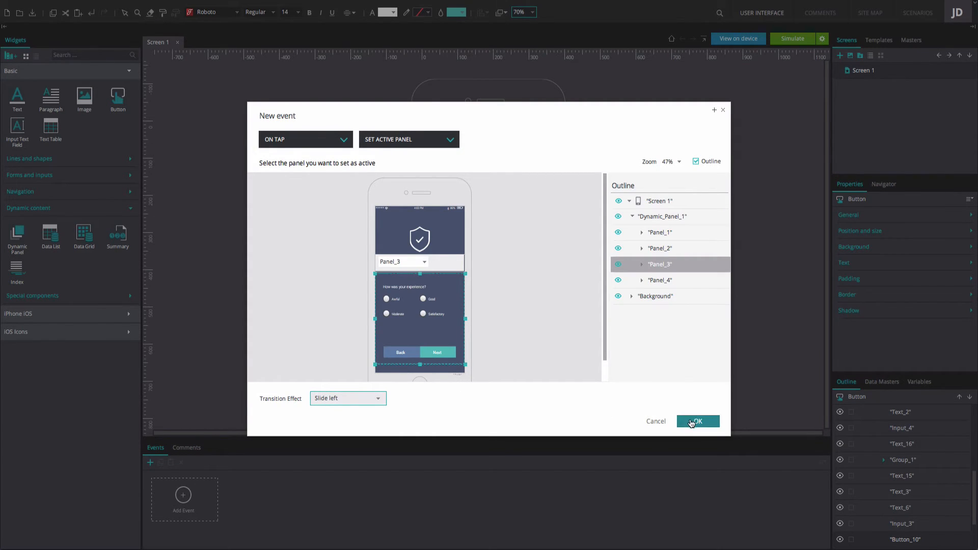
left_click(697, 421)
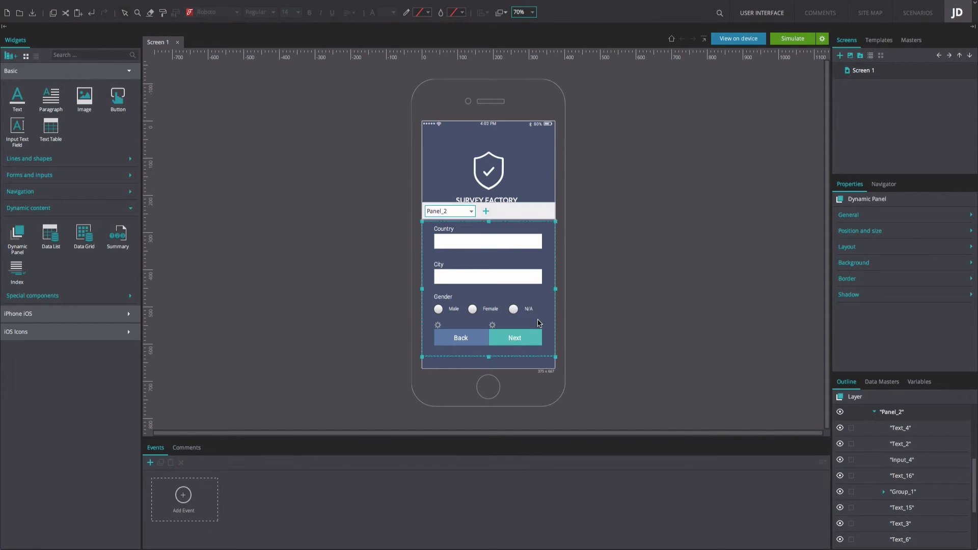
- View Panel_3 and the Congratulations Panel_4, then return the canvas to Panel_1
left_click(449, 211)
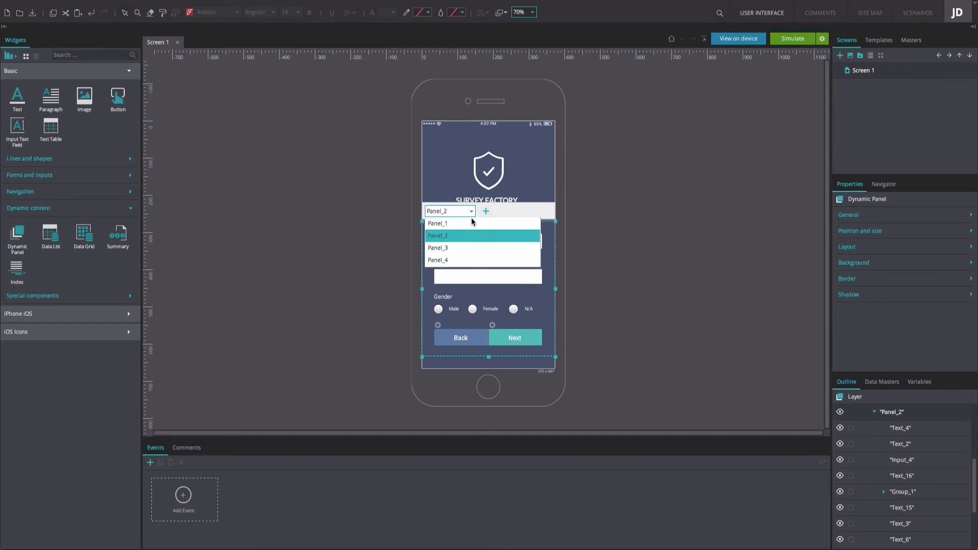
left_click(439, 248)
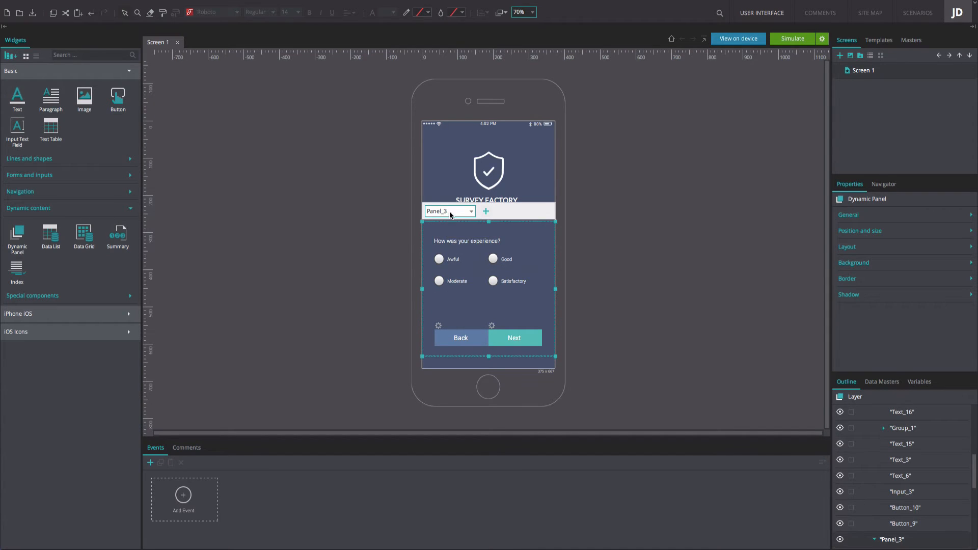
left_click(449, 211)
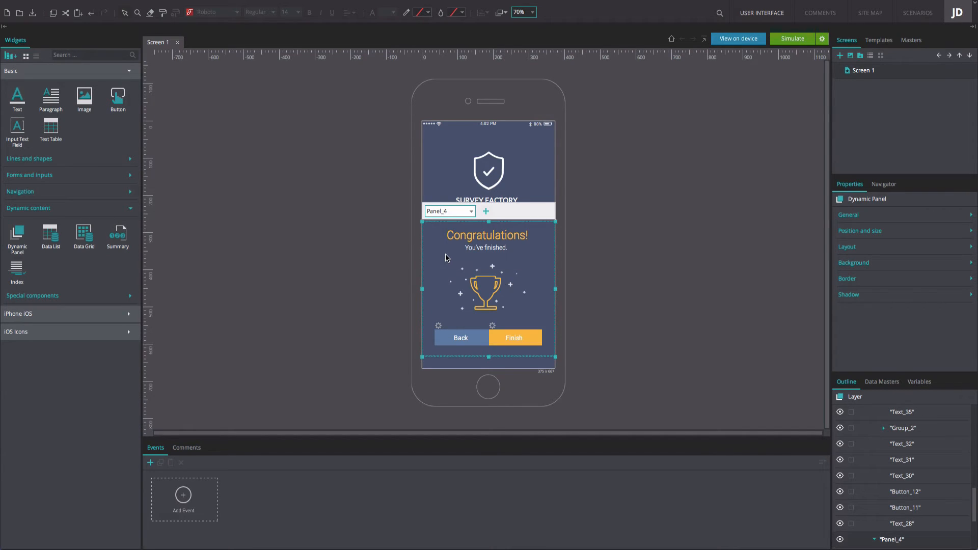
mouse_move(462, 206)
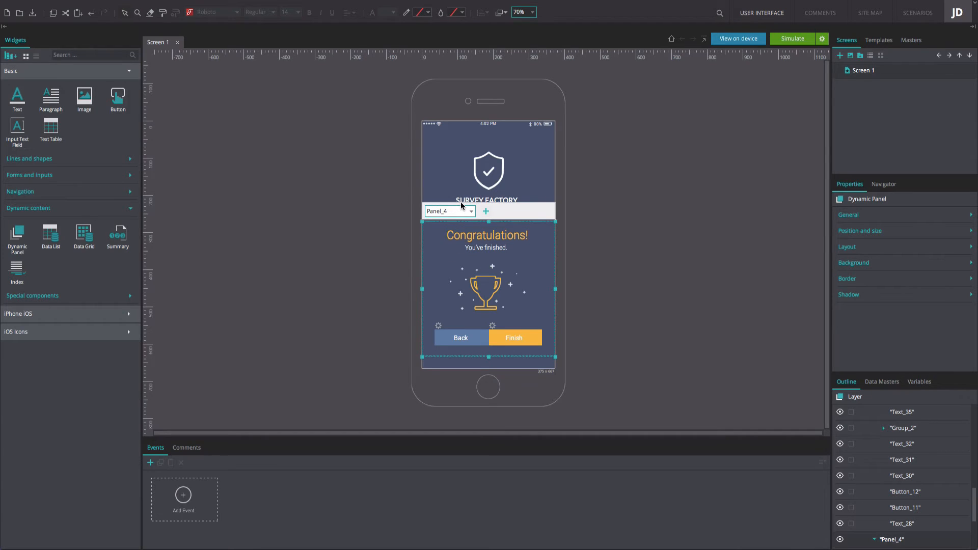
left_click(450, 211)
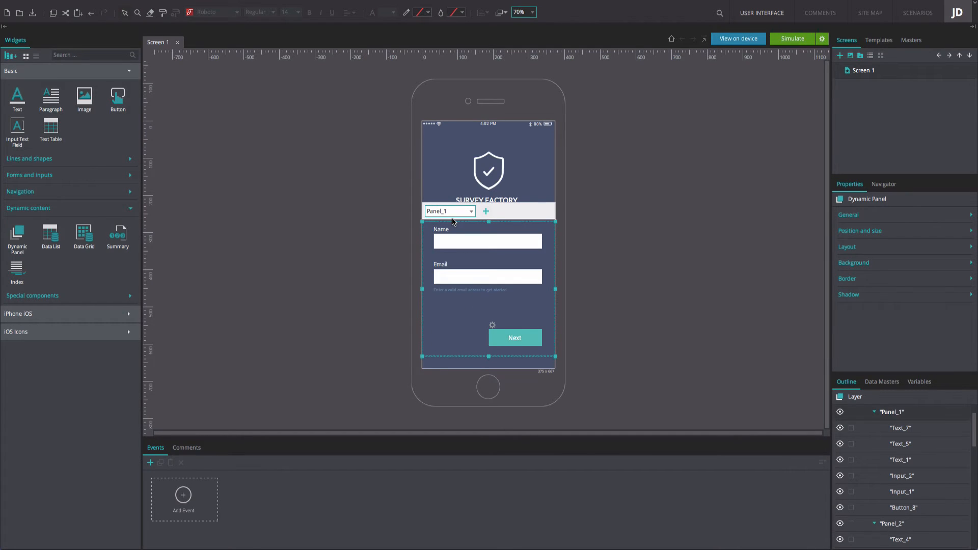
- Add an On Panel Active event on Panel_1 setting the Name input (Input_2) to a blank fixed value
left_click(183, 499)
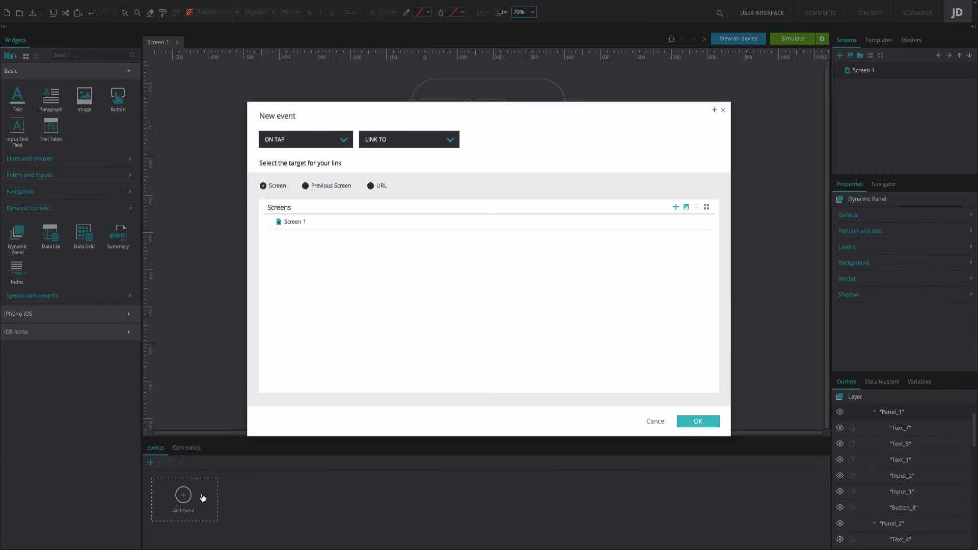
left_click(305, 140)
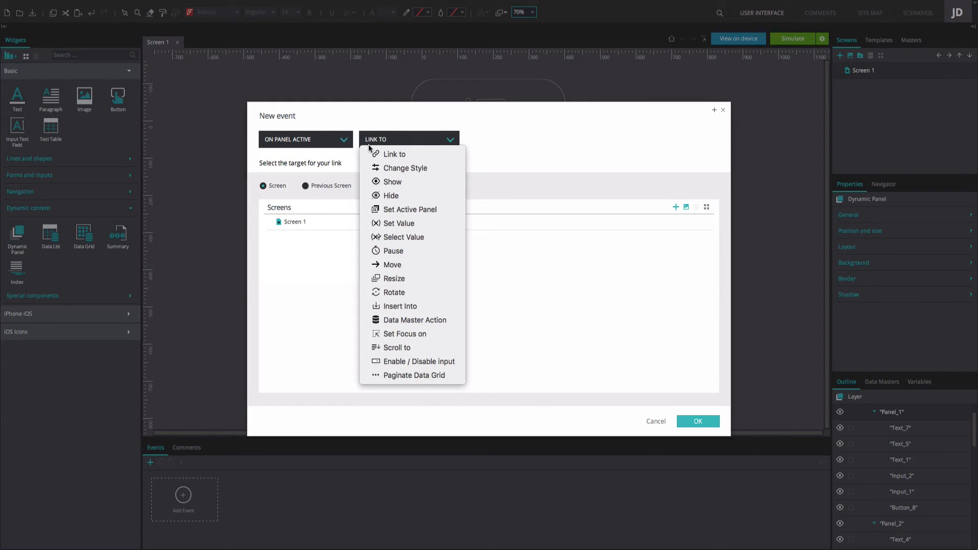
left_click(399, 223)
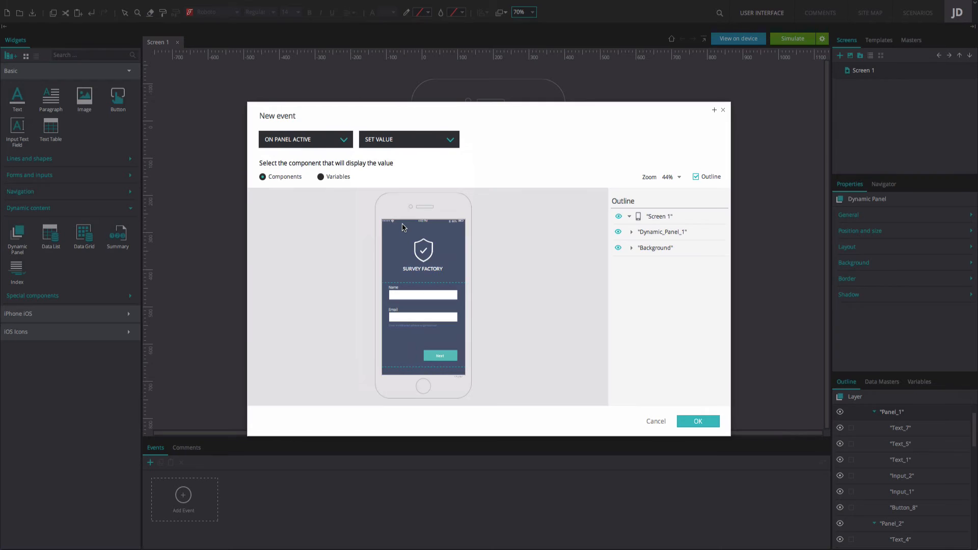
left_click(423, 295)
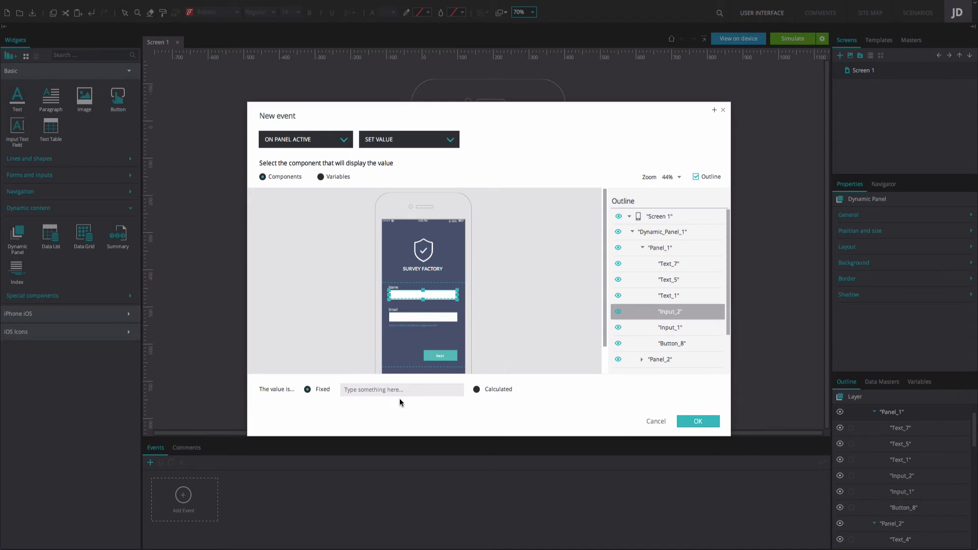
mouse_move(657, 432)
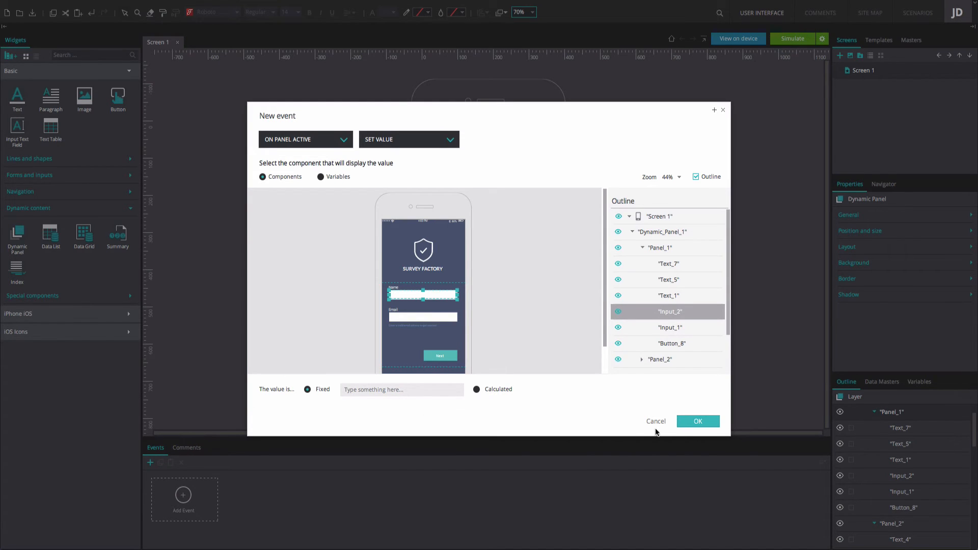
left_click(697, 421)
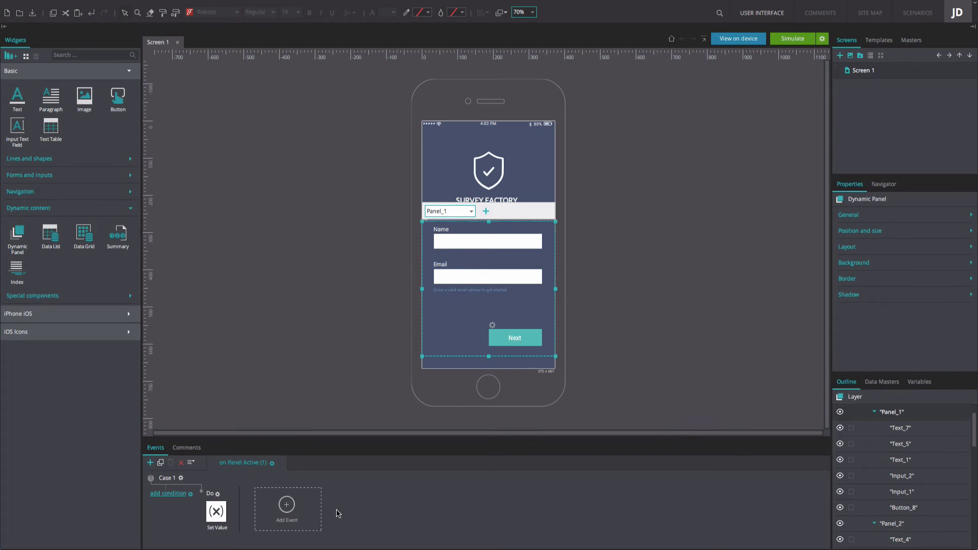
- Add a second Set Value action clearing the Email input (Input_1) and link it WITH previous
right_click(216, 510)
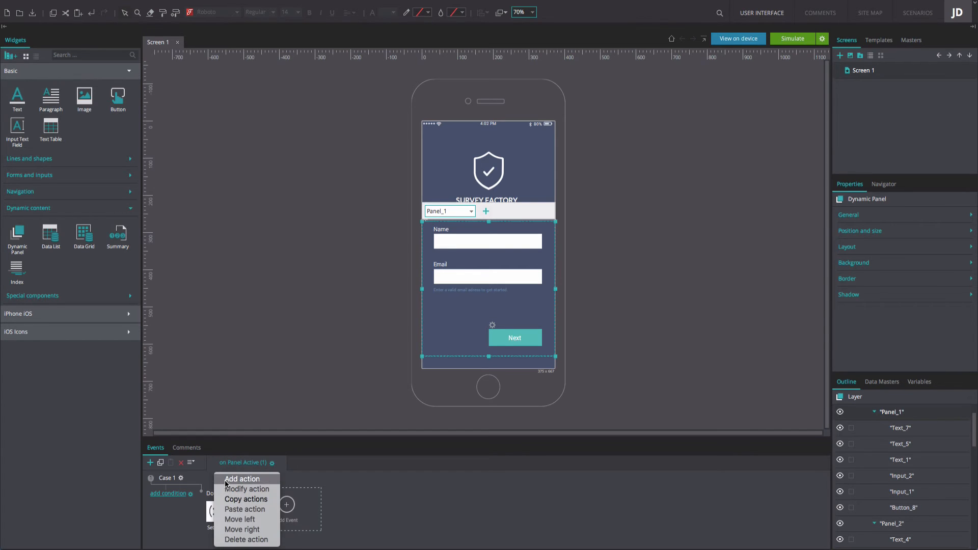
left_click(242, 479)
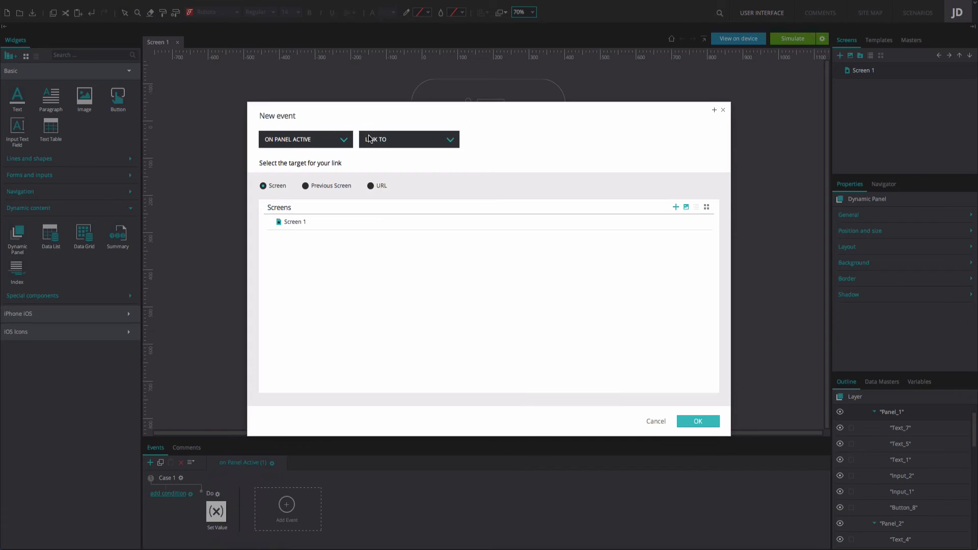
left_click(410, 140)
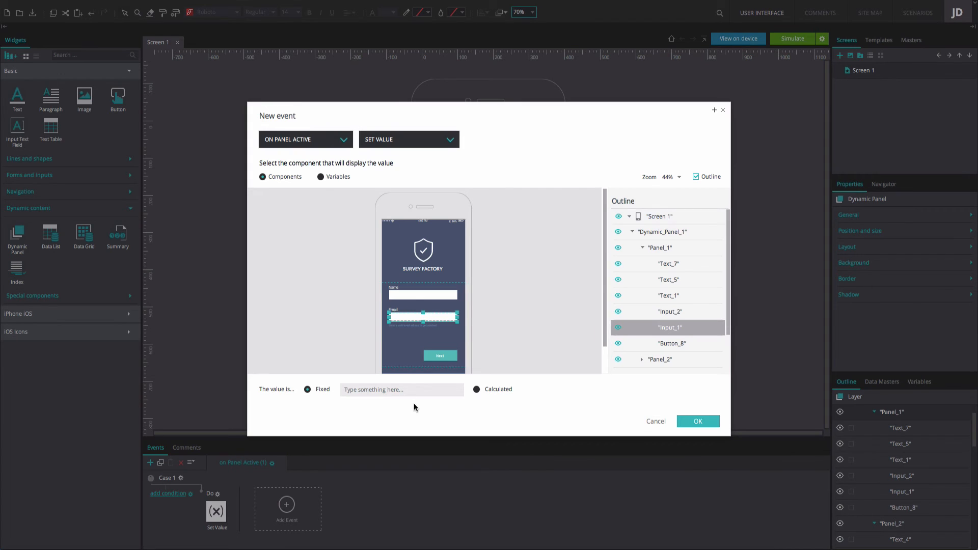
left_click(697, 421)
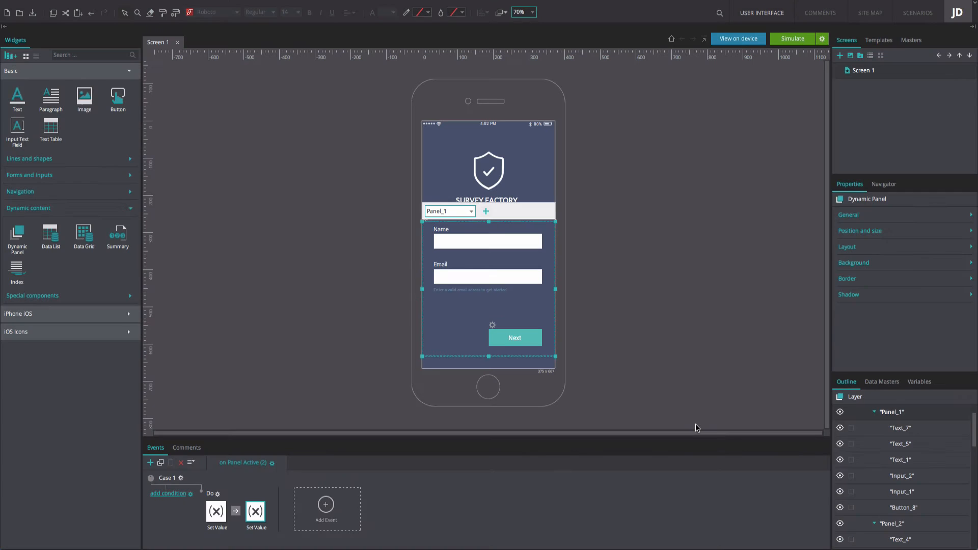
mouse_move(539, 449)
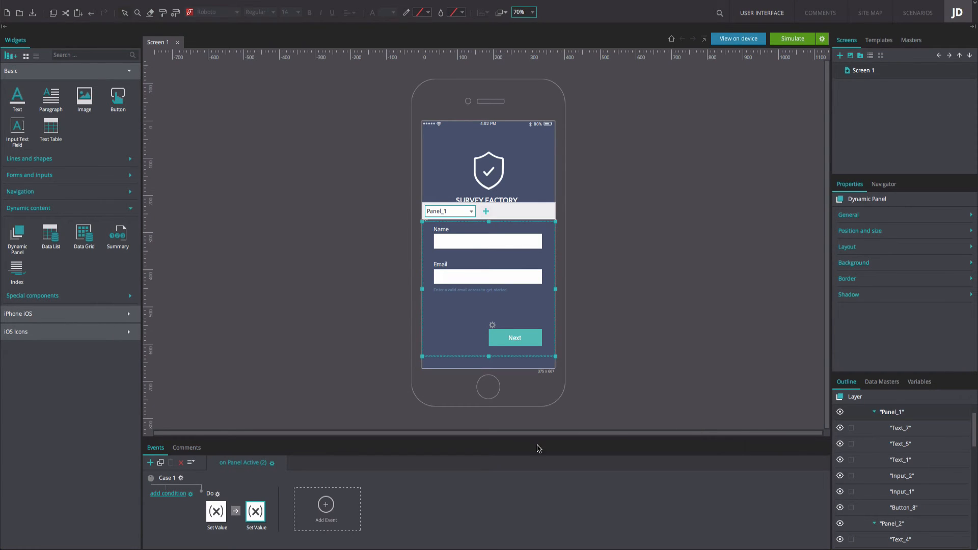
left_click(236, 511)
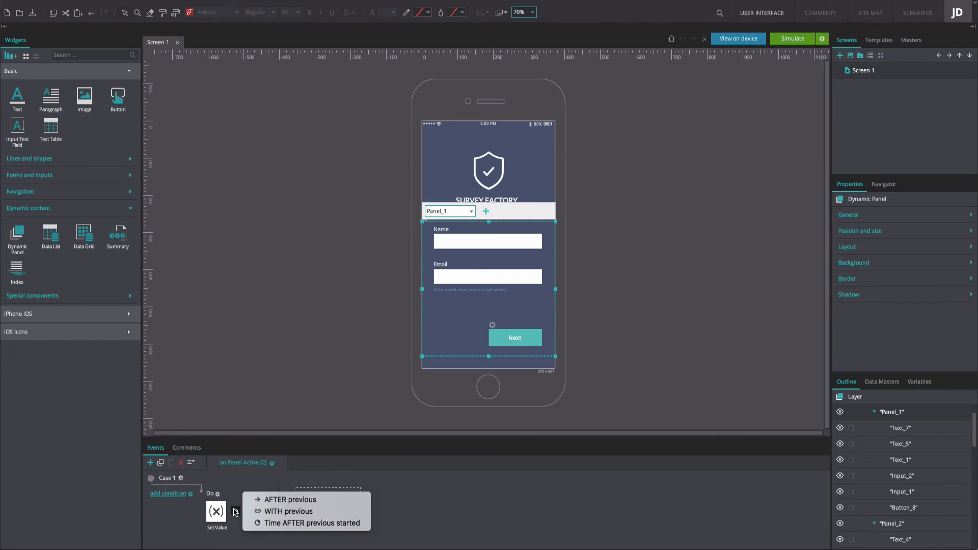
left_click(289, 511)
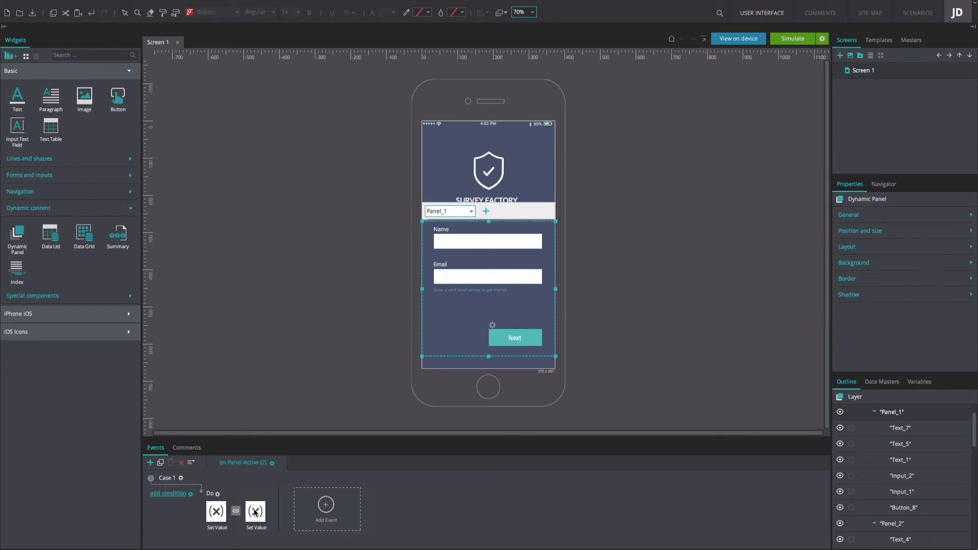
left_click(448, 210)
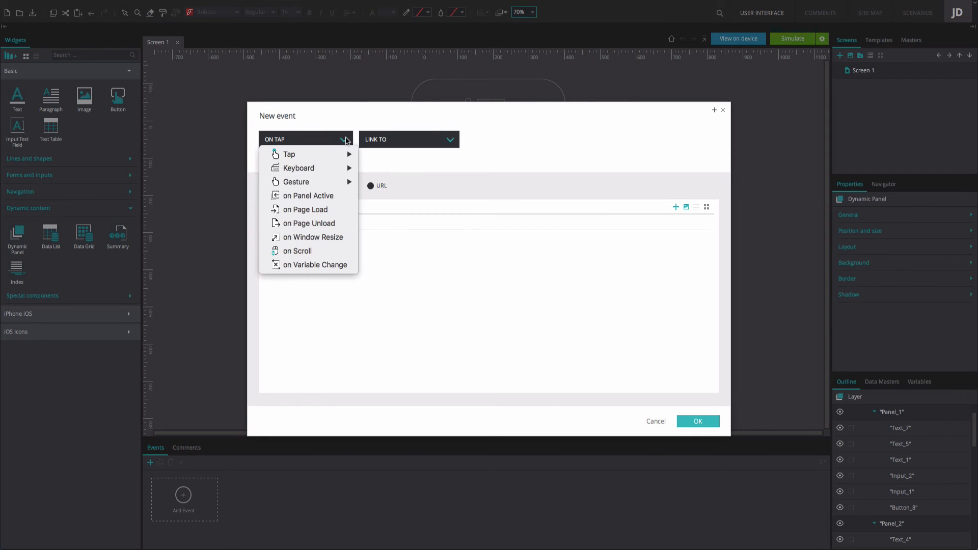
- Add Panel_2 On Panel Active Set Value actions for Country, City and gender radios, linked WITH previous
left_click(310, 196)
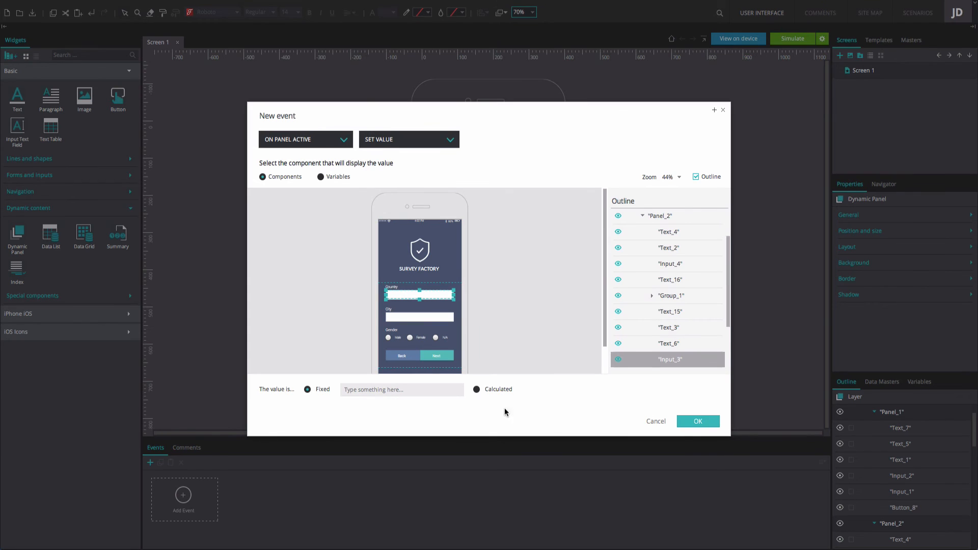
left_click(698, 421)
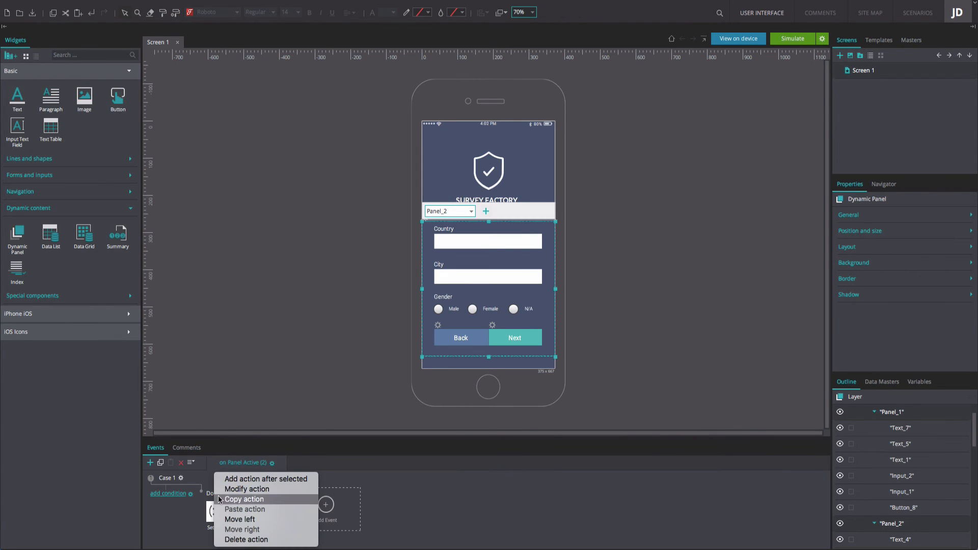
left_click(265, 479)
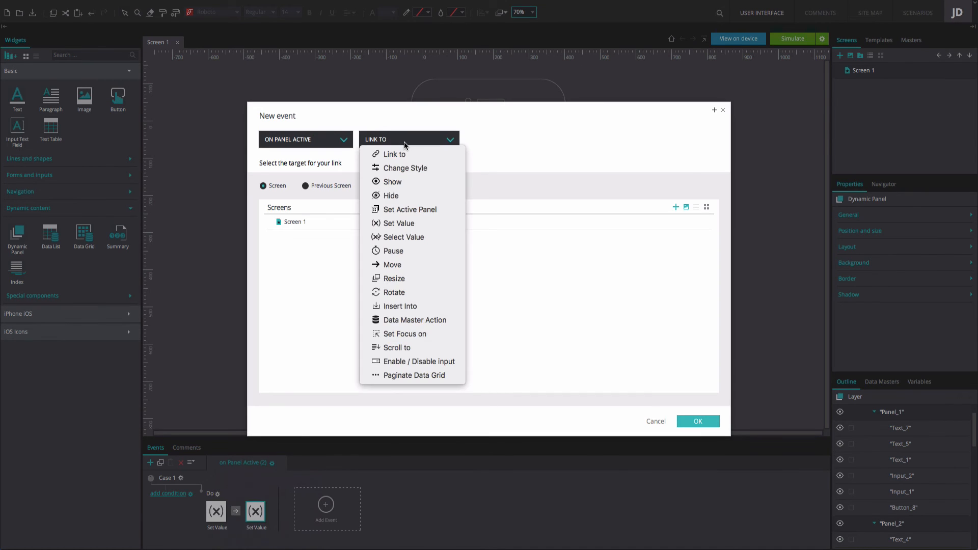
left_click(399, 223)
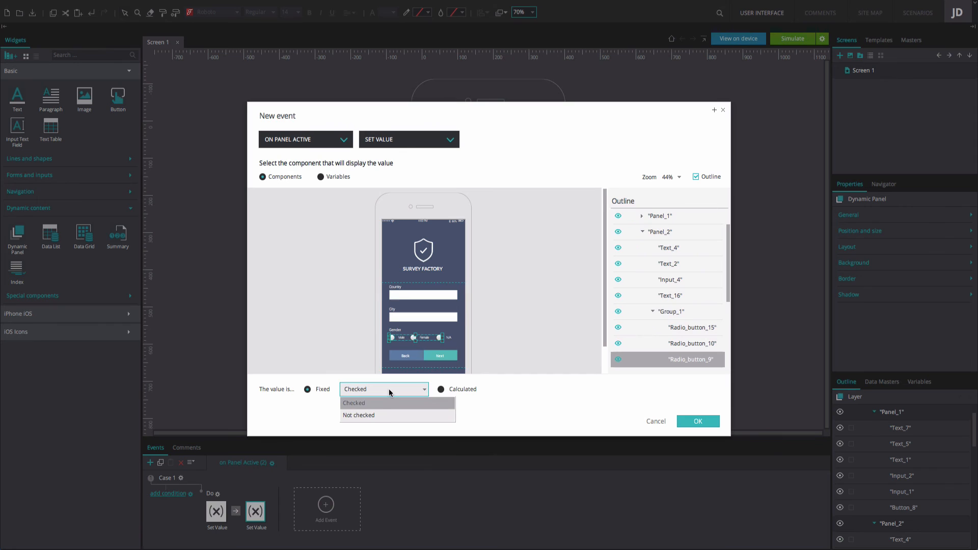
left_click(698, 421)
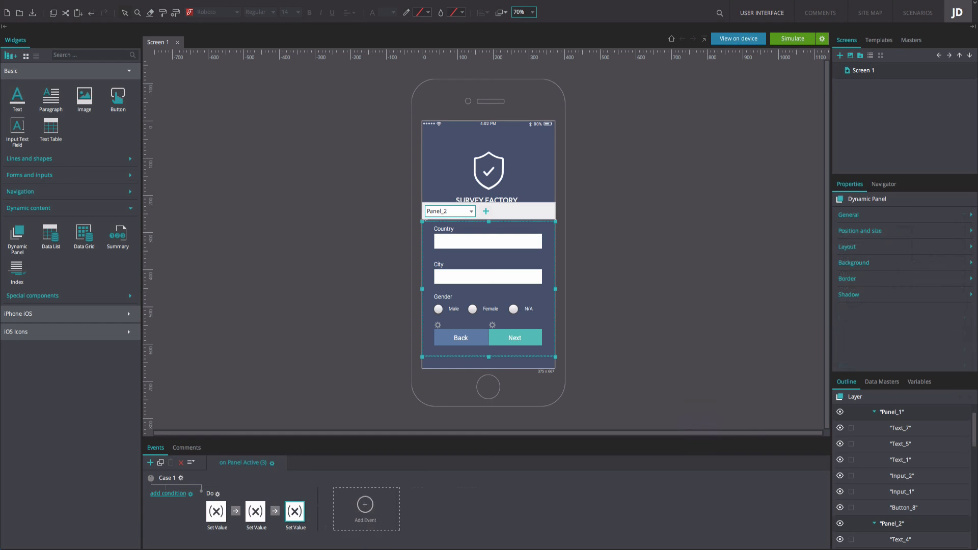
left_click(236, 511)
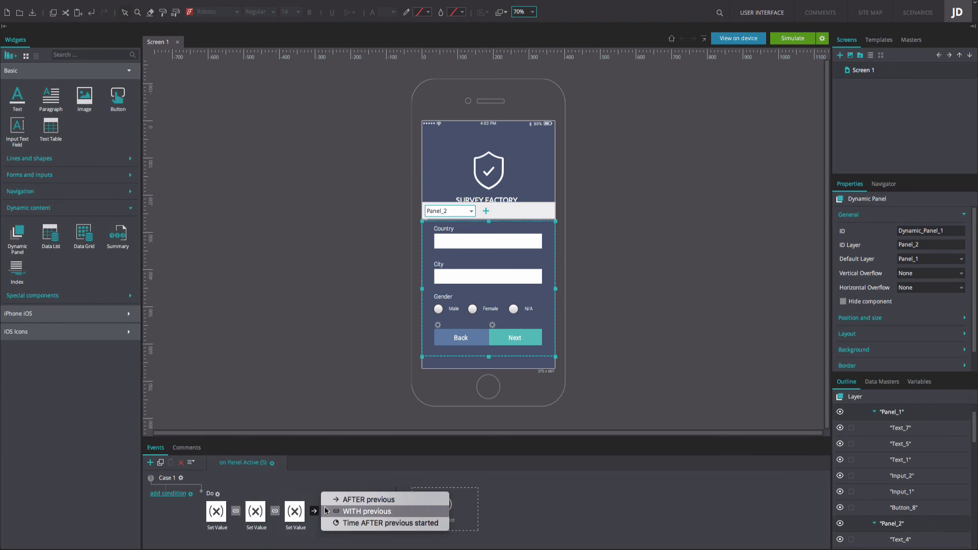
left_click(367, 511)
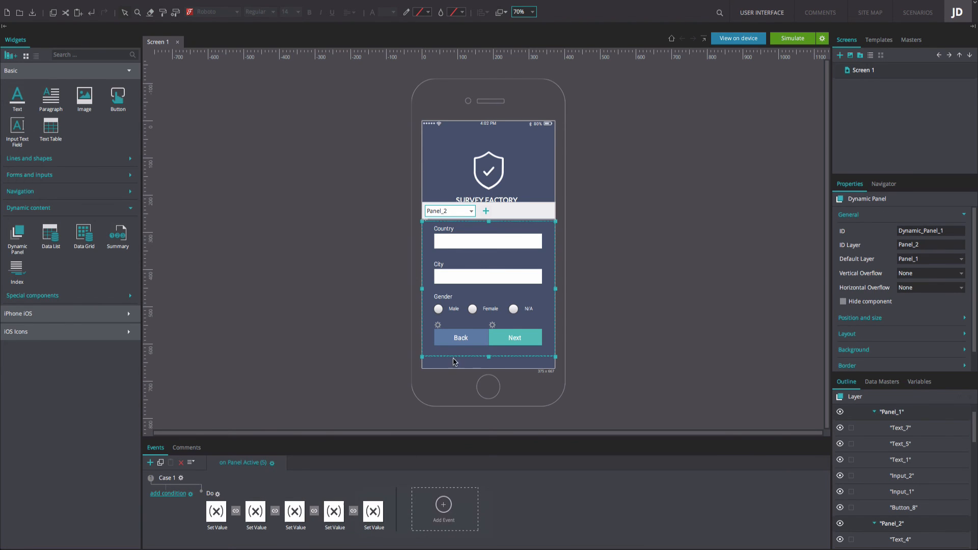
- Switch the canvas back to Panel_1 and launch the prototype simulation
left_click(450, 211)
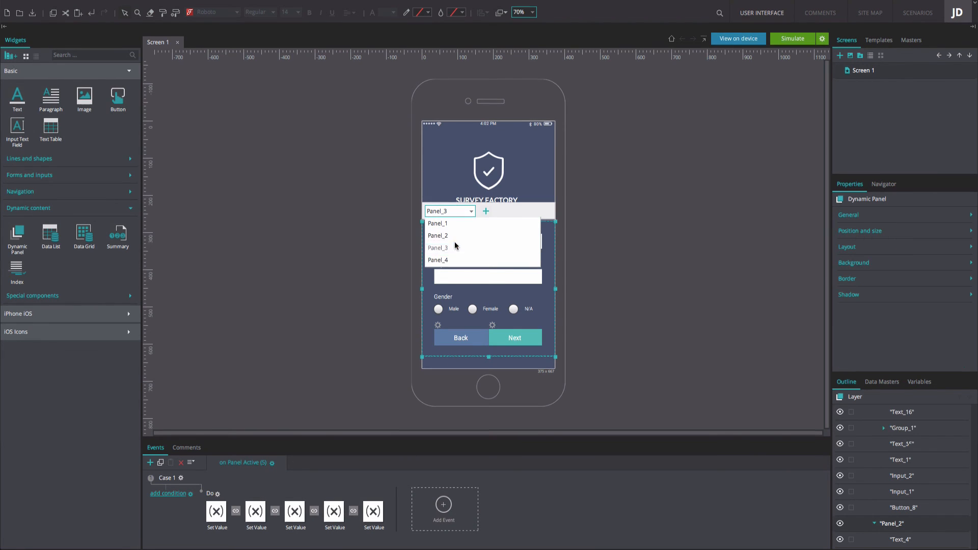
left_click(438, 224)
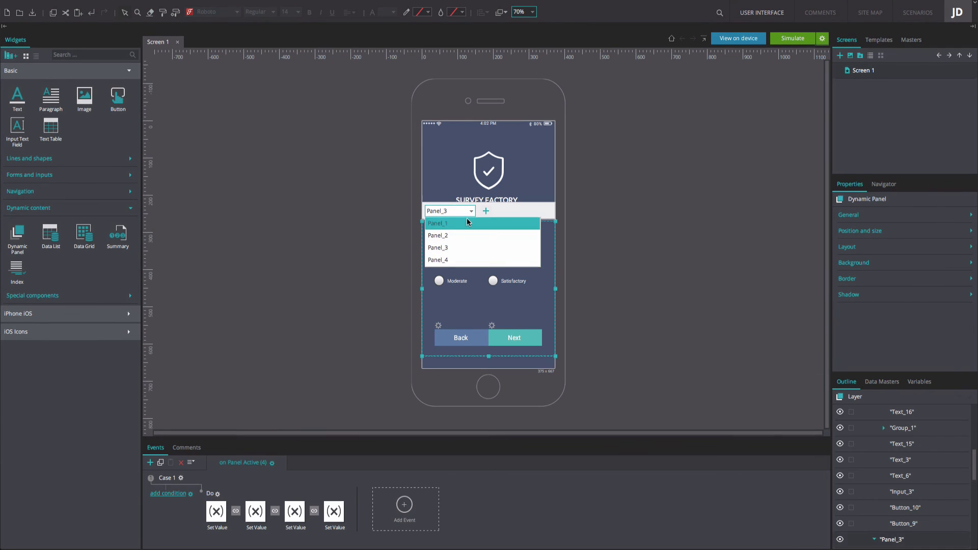
left_click(438, 223)
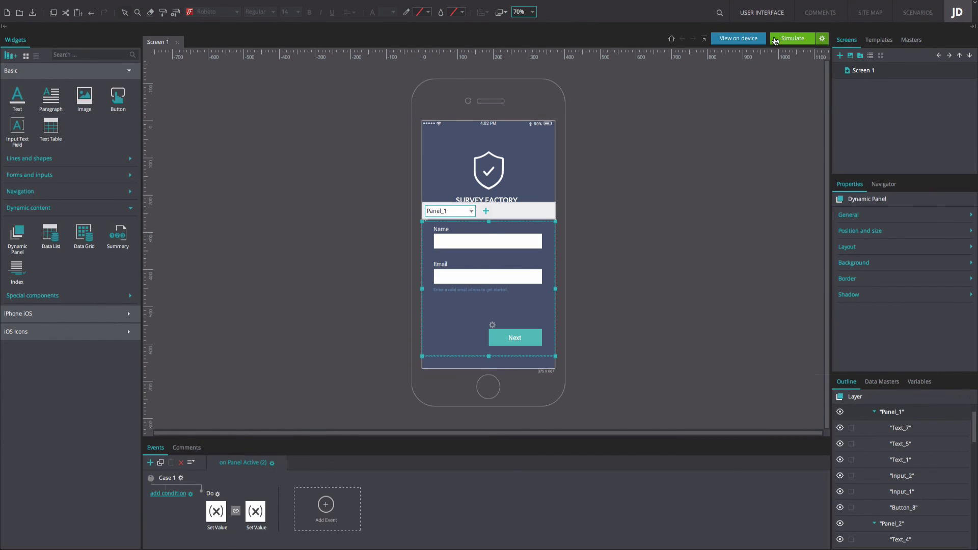
left_click(793, 38)
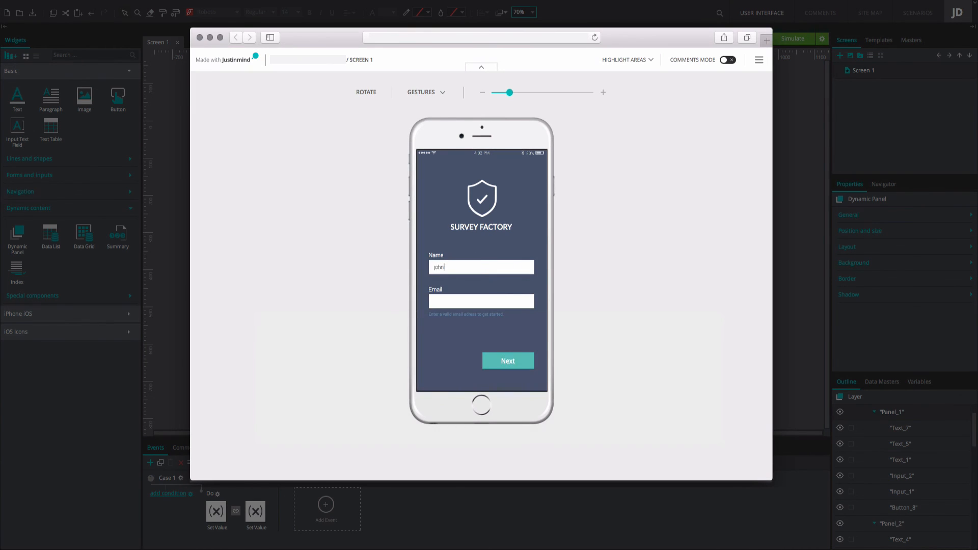
- Enter the email john@justin and advance the survey to the Country page
type("john@justin")
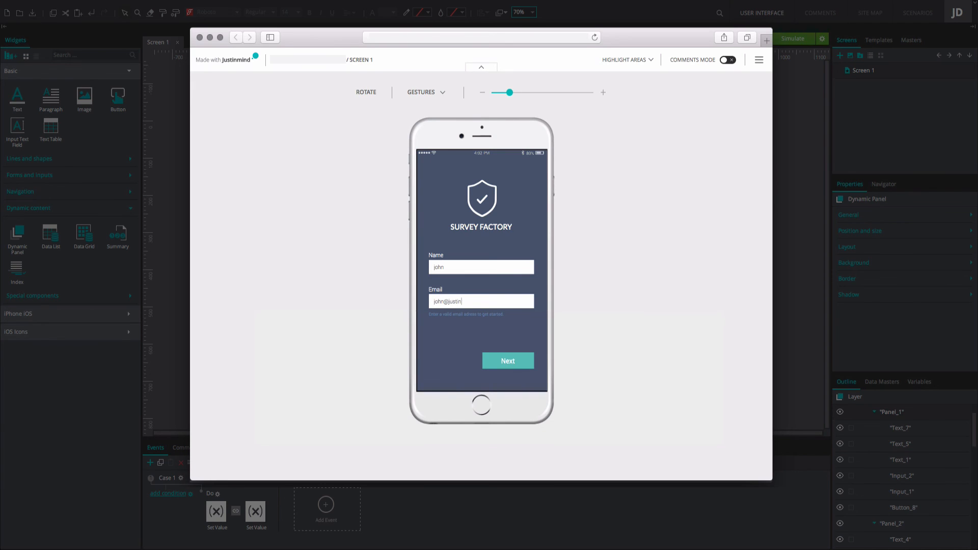
left_click(507, 361)
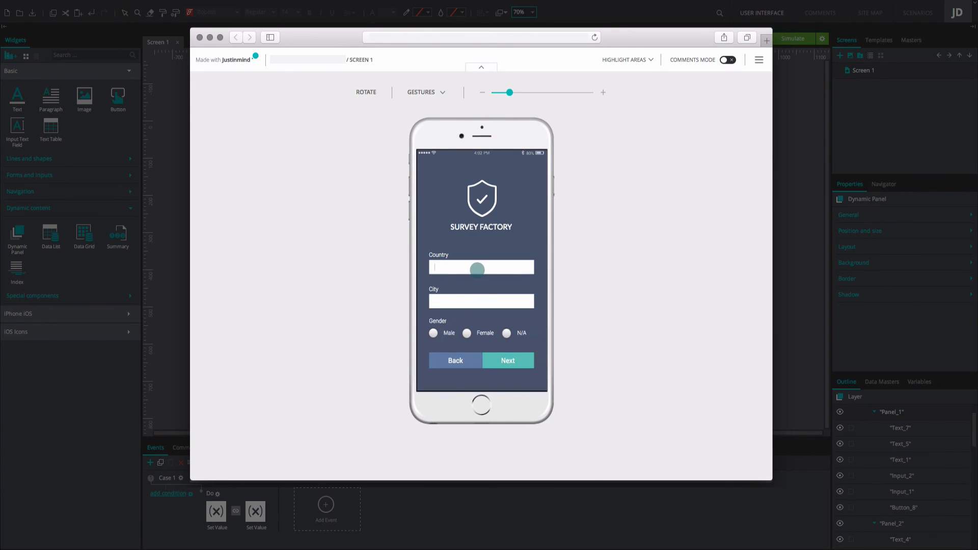